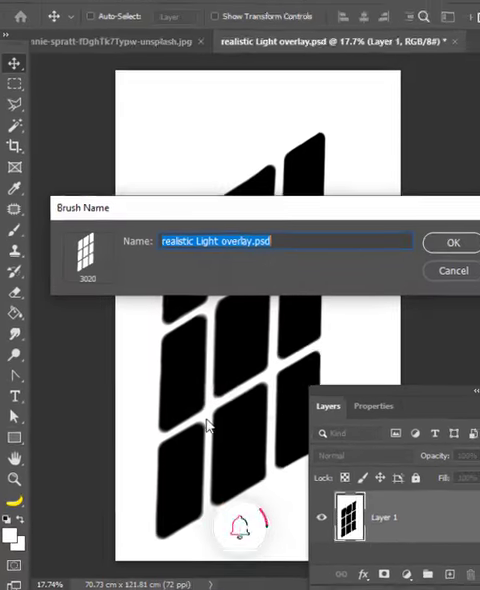
# Define the shadow shape as a brush preset named realistic Light overlay.psd.
pyautogui.click(452, 242)
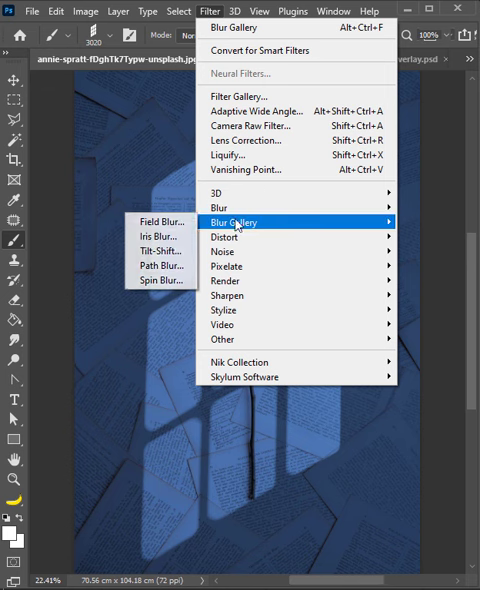
# Start a Path Blur from the Blur Gallery on the rose photo's light overlay.
pyautogui.click(160, 264)
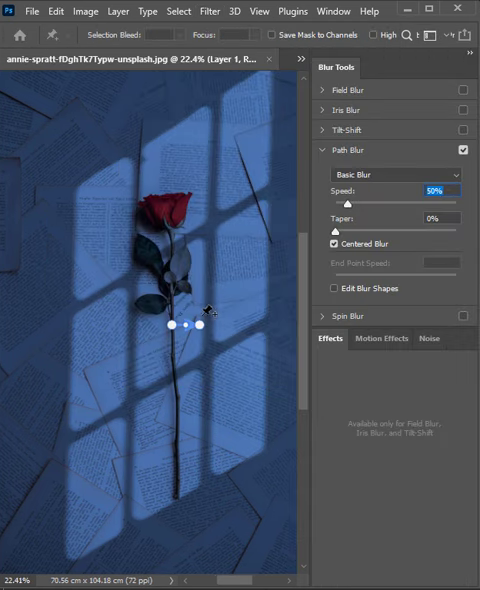